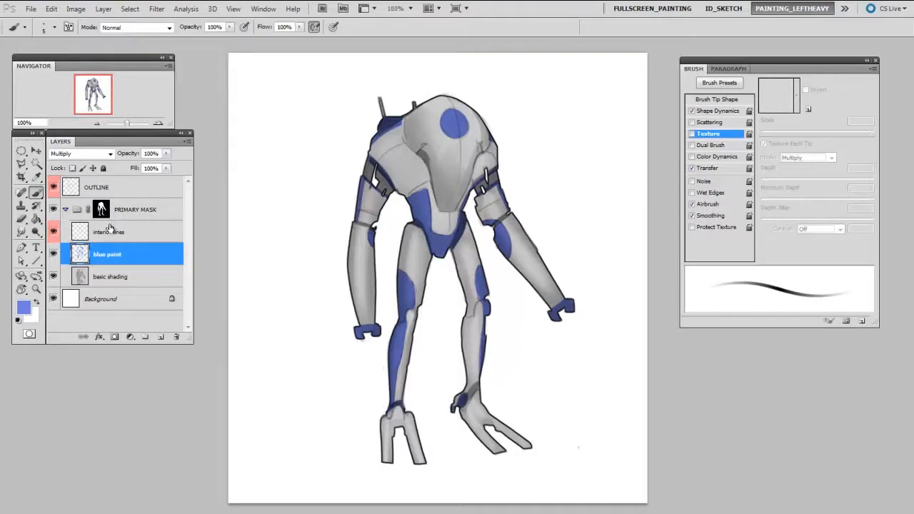
mouse_move(119, 230)
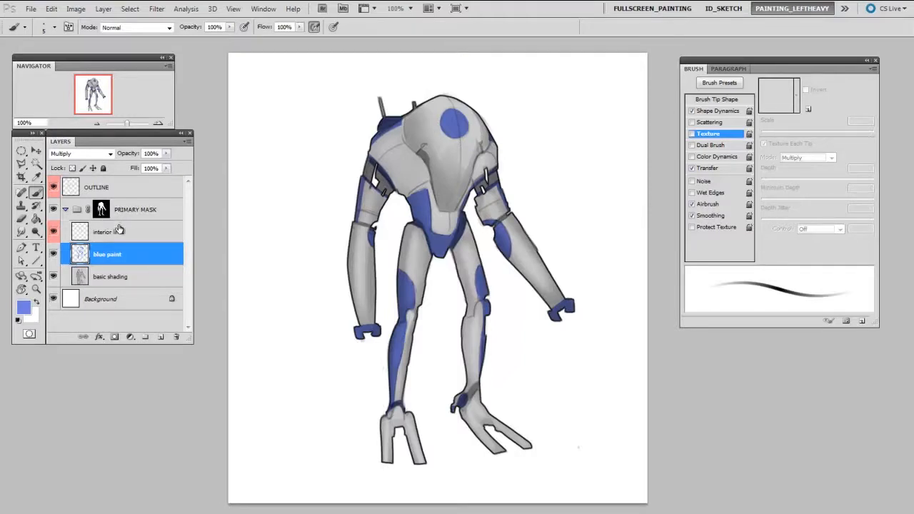
mouse_move(122, 229)
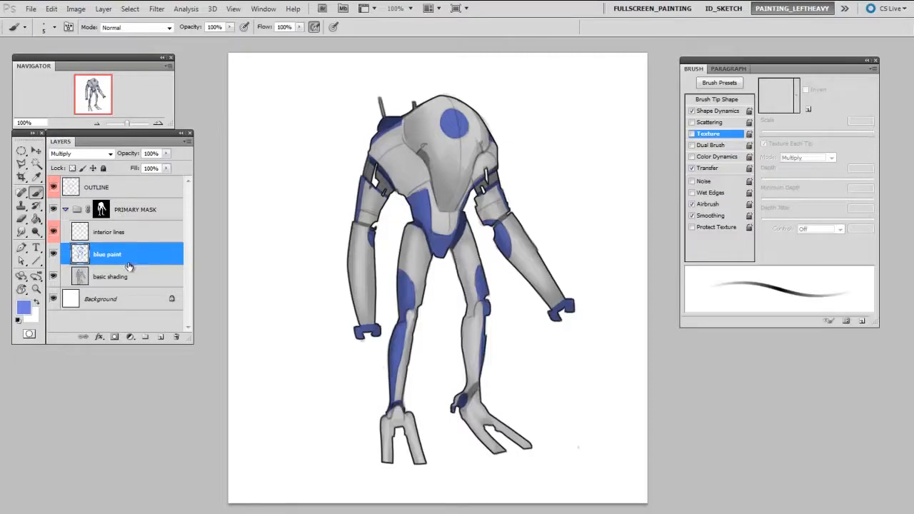
mouse_move(129, 300)
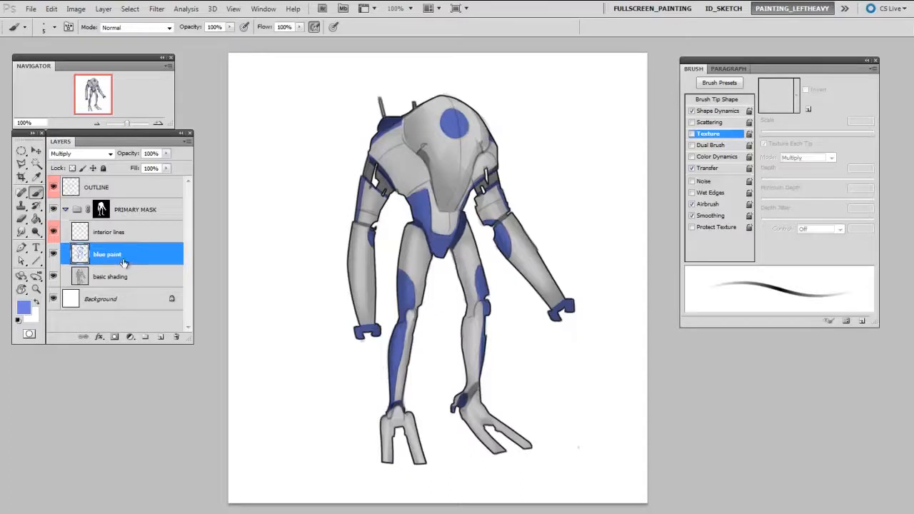
Mask the blue paint layer and chip away paint on the head and hips
click(53, 254)
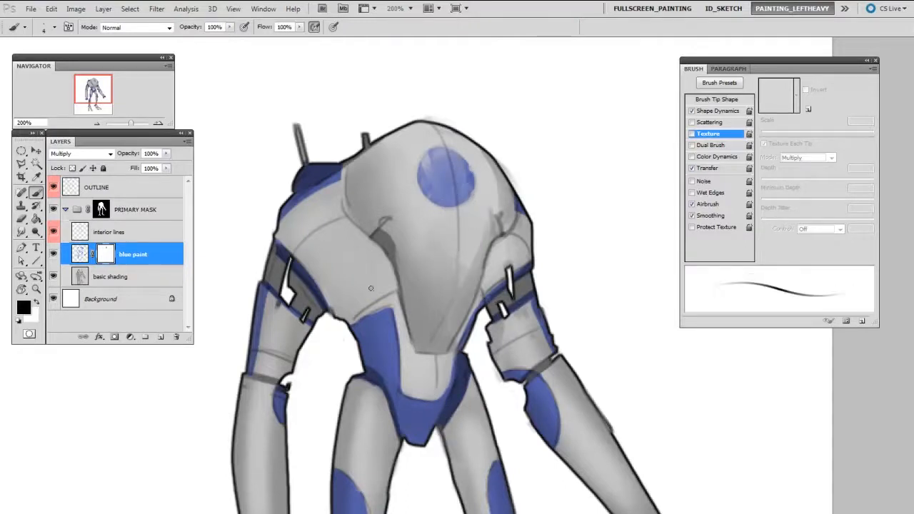
drag(371, 288, 398, 357)
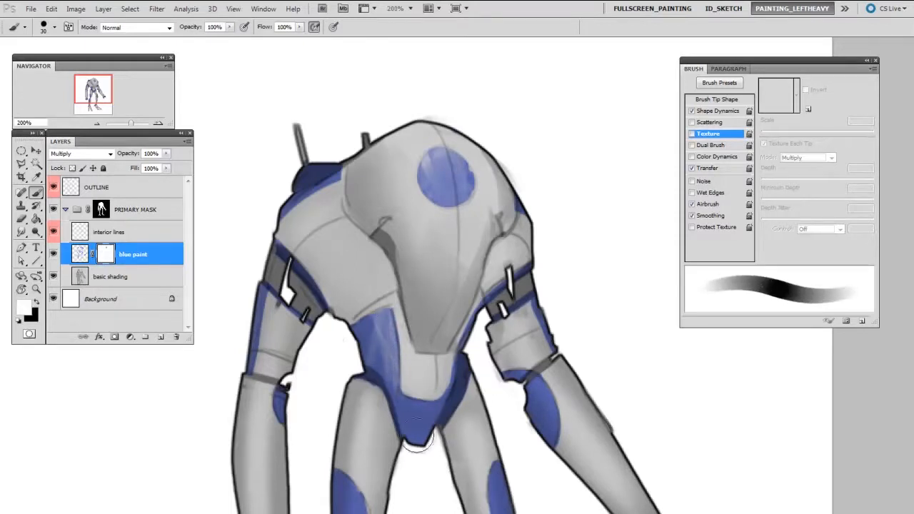
drag(416, 441, 420, 407)
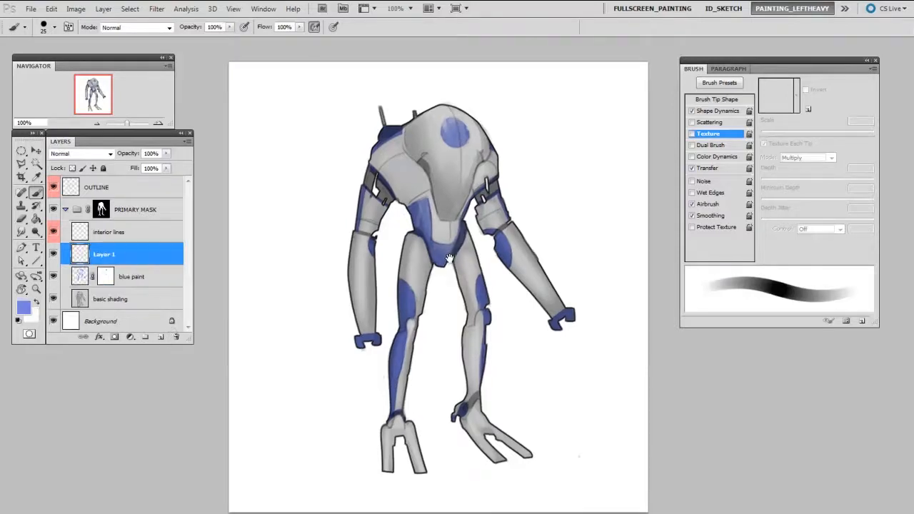
Add Layer 1 above the blue paint layer for the tan dirt coat
click(57, 28)
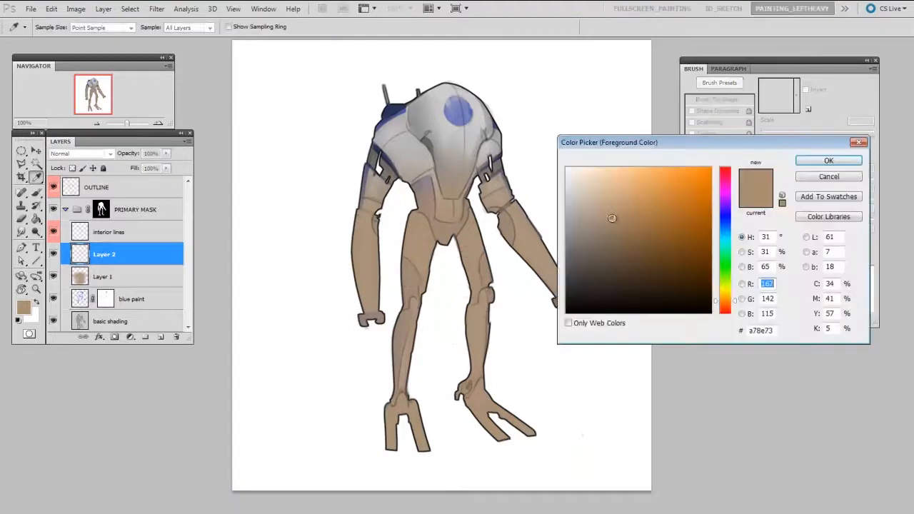
Set the foreground colour to the lighter tan b79d82 for the dirt specks
click(608, 208)
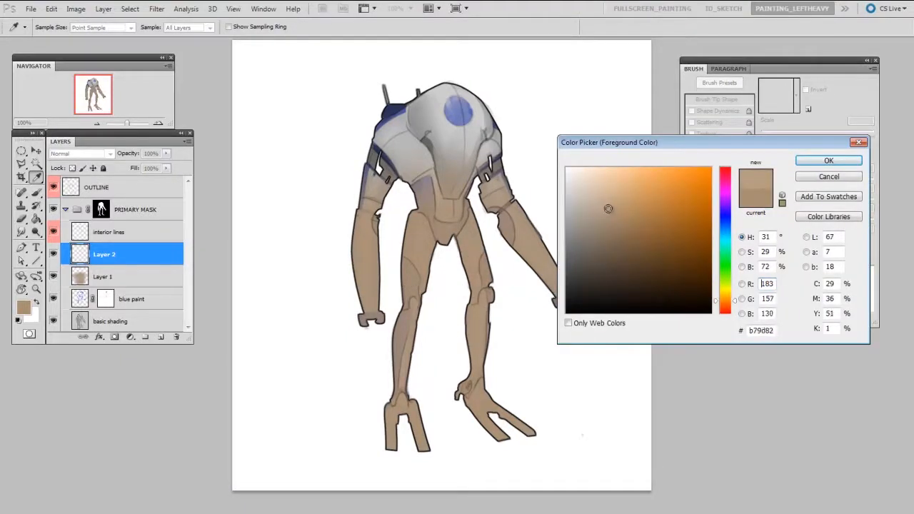
click(828, 160)
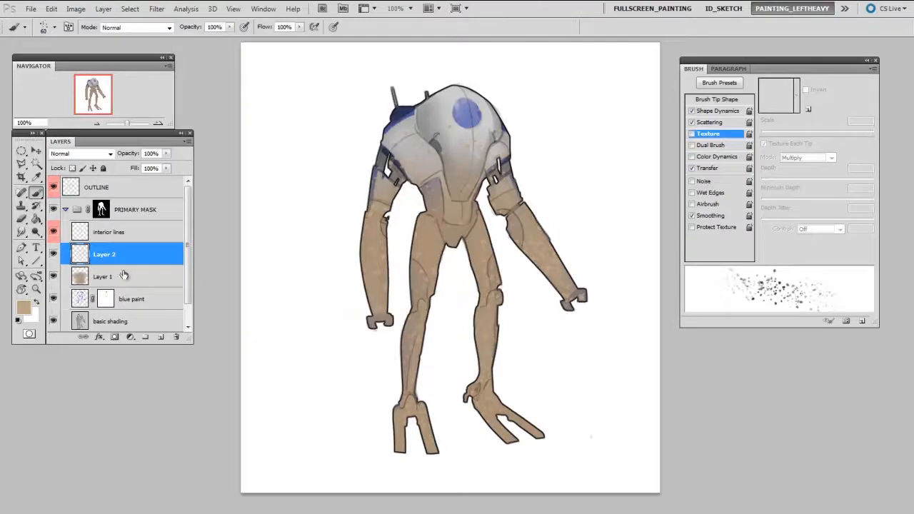
Mask the dirt layers, knocking out lower-leg specks and revealing paint on the thigh
click(102, 277)
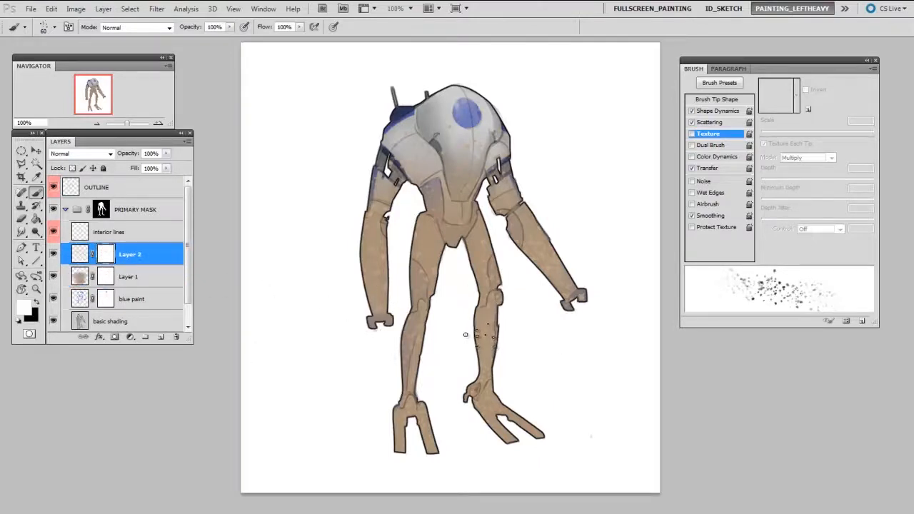
click(479, 332)
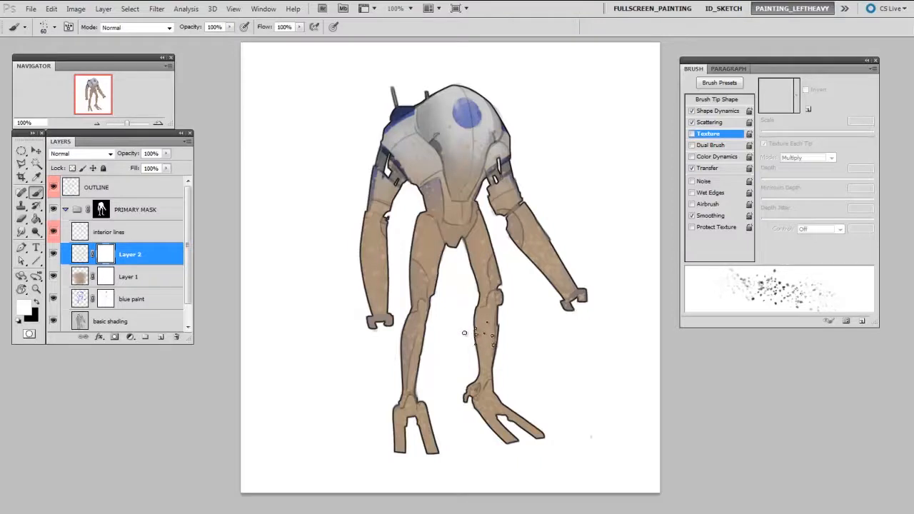
click(128, 276)
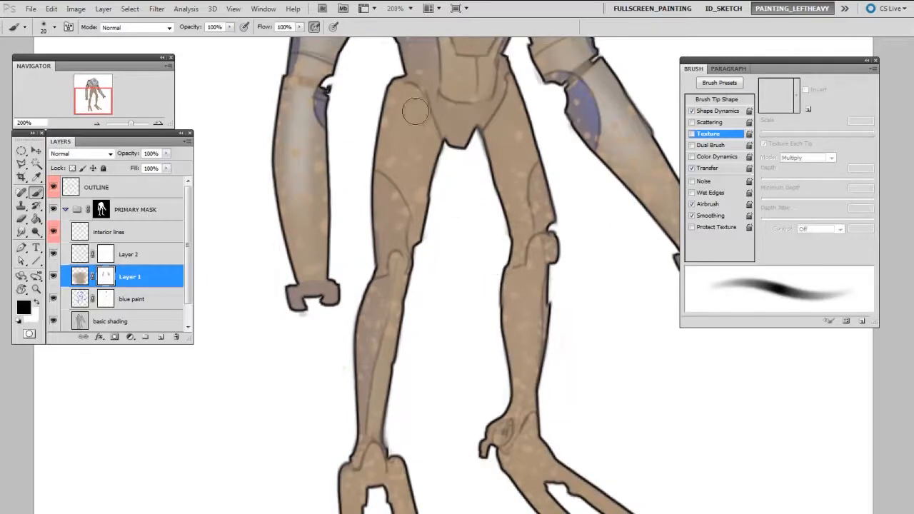
drag(415, 110, 518, 200)
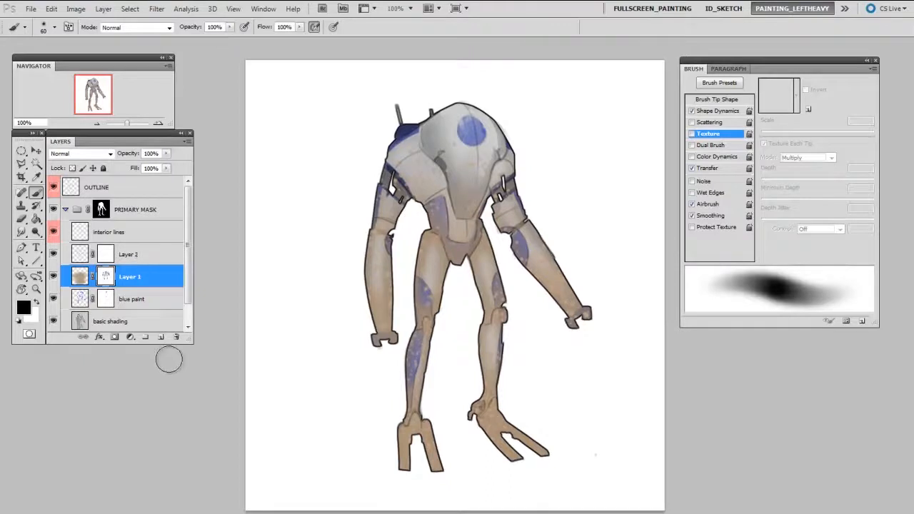
Paint black on Layer 2's mask to wipe specks off the right foot
click(130, 254)
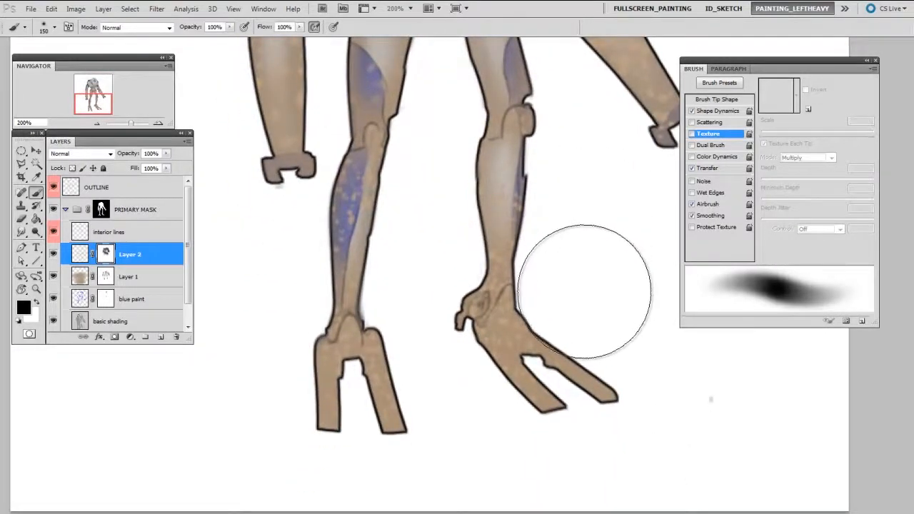
drag(582, 290, 582, 340)
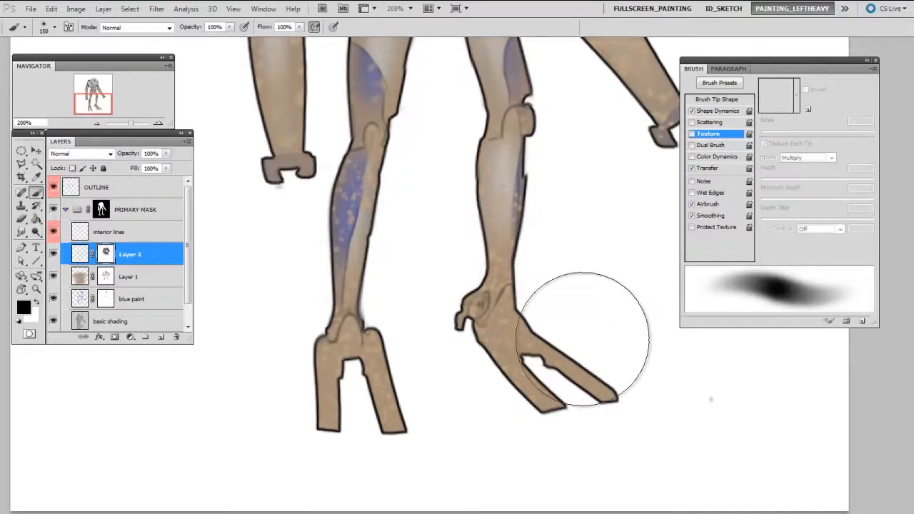
click(129, 276)
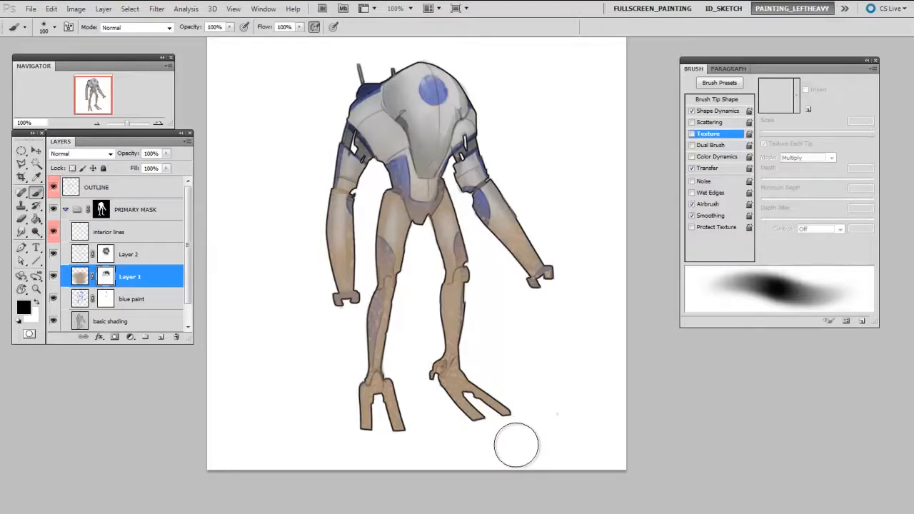
mouse_move(516, 452)
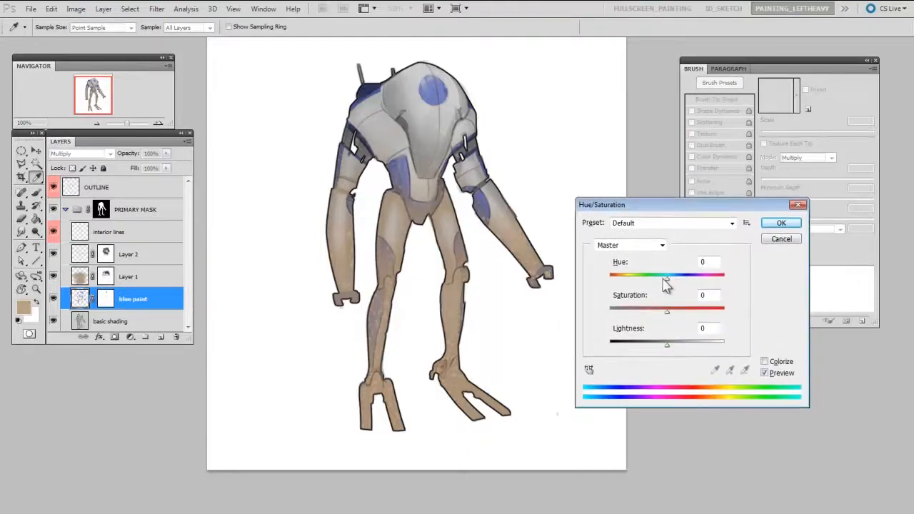
Drag the Hue/Saturation Hue slider to shift the blue paint to red
drag(666, 276, 718, 276)
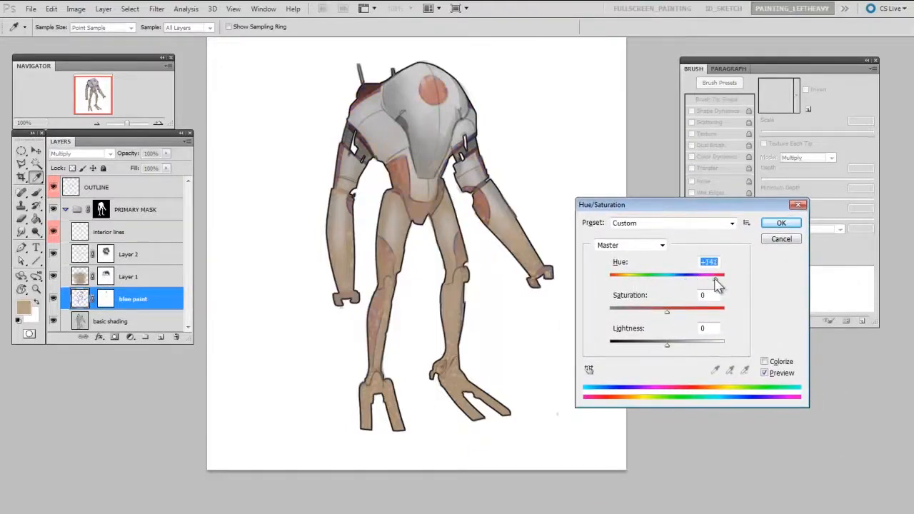